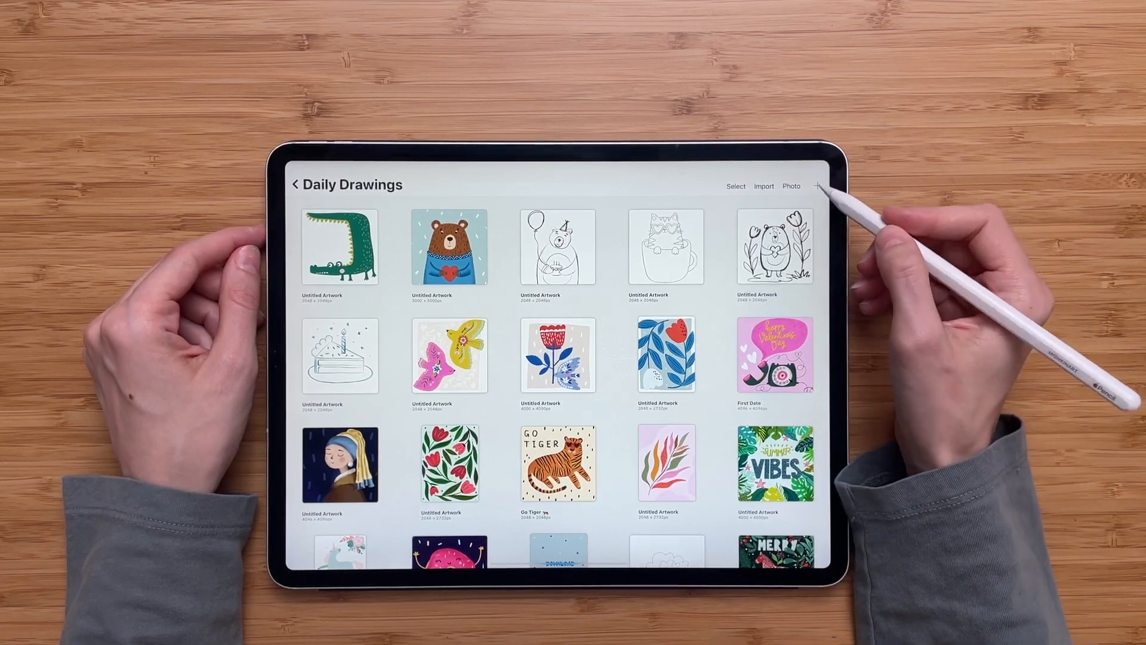
- Create a new canvas from the gallery using the Square preset
click(818, 187)
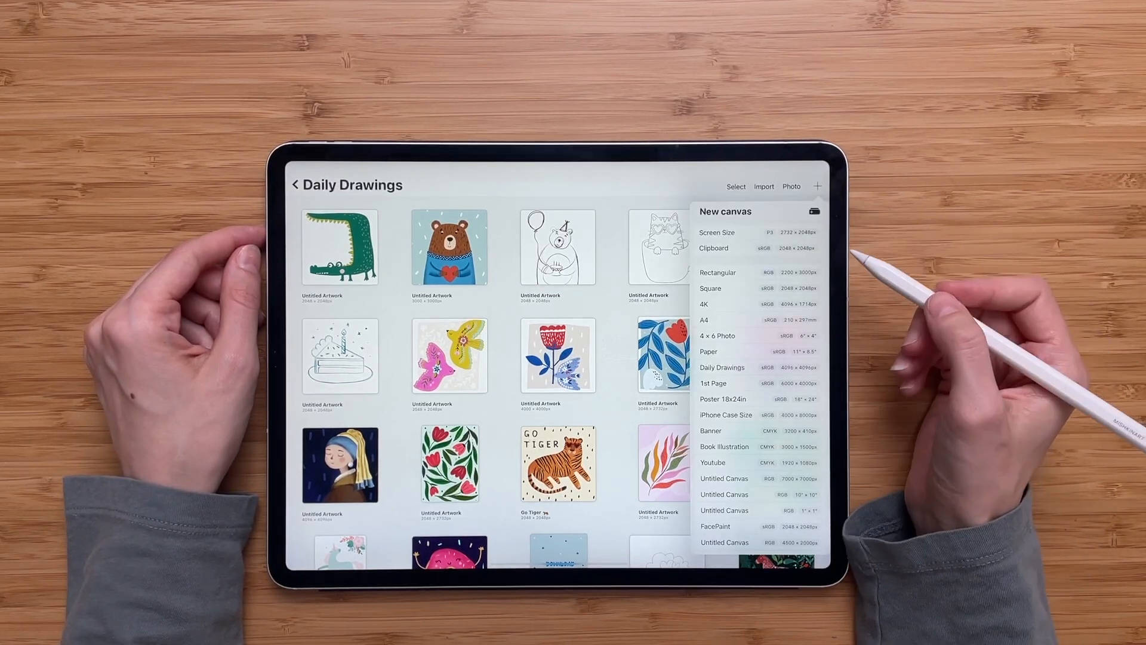
mouse_move(816, 219)
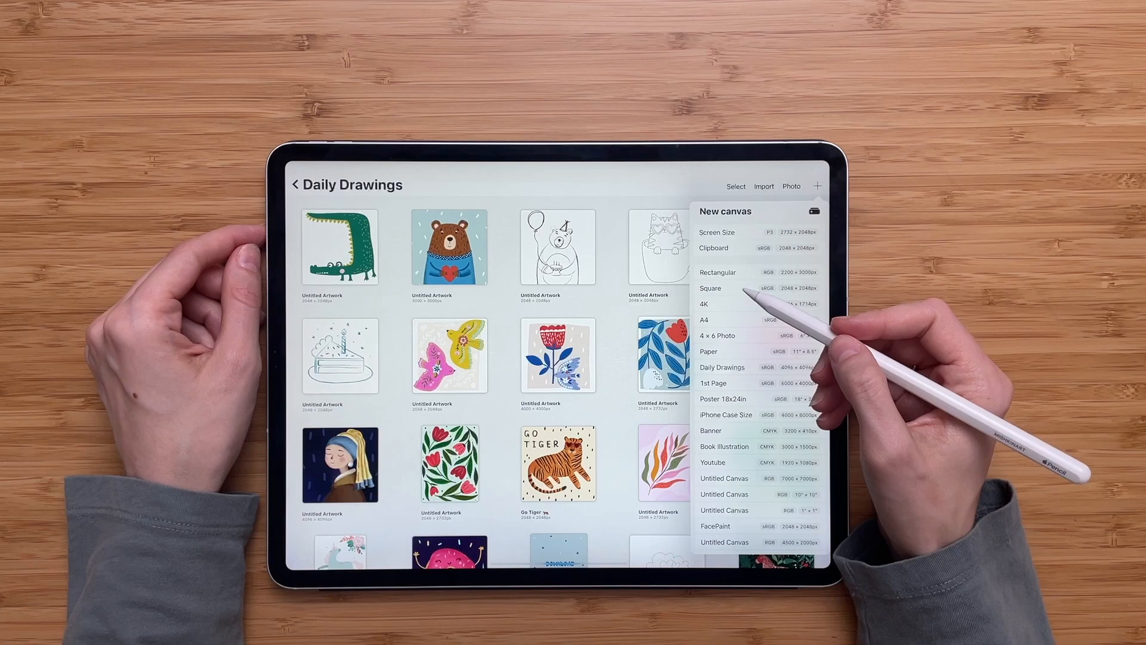
click(709, 288)
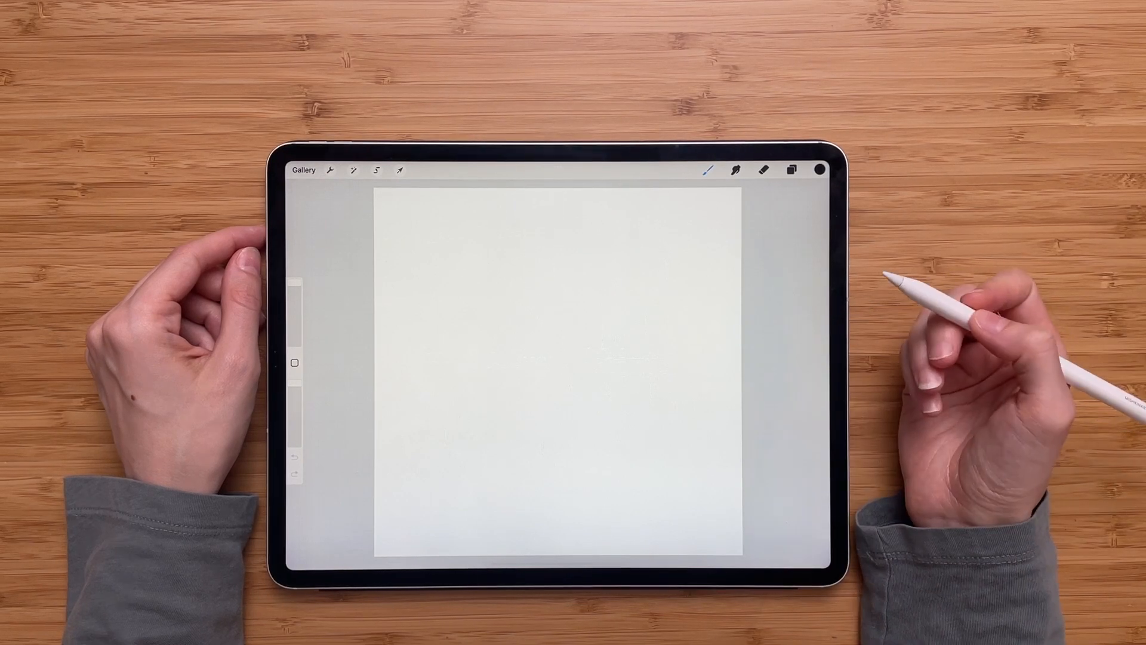
- Bring up the Brush Library to pick the Monoline brush
click(708, 170)
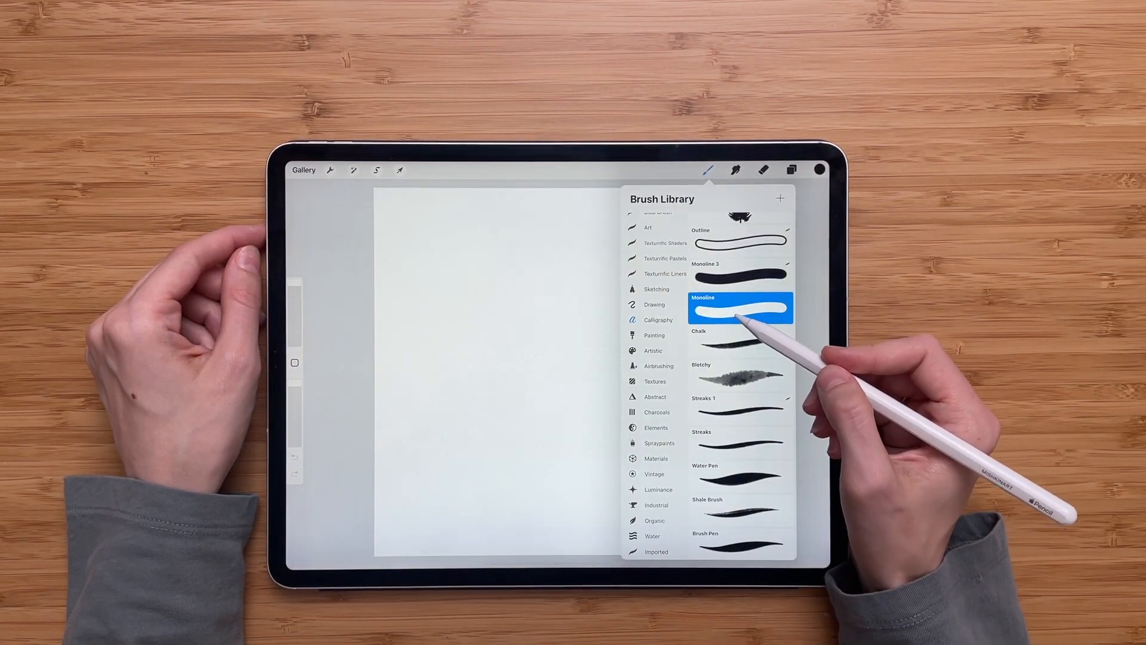
mouse_move(731, 351)
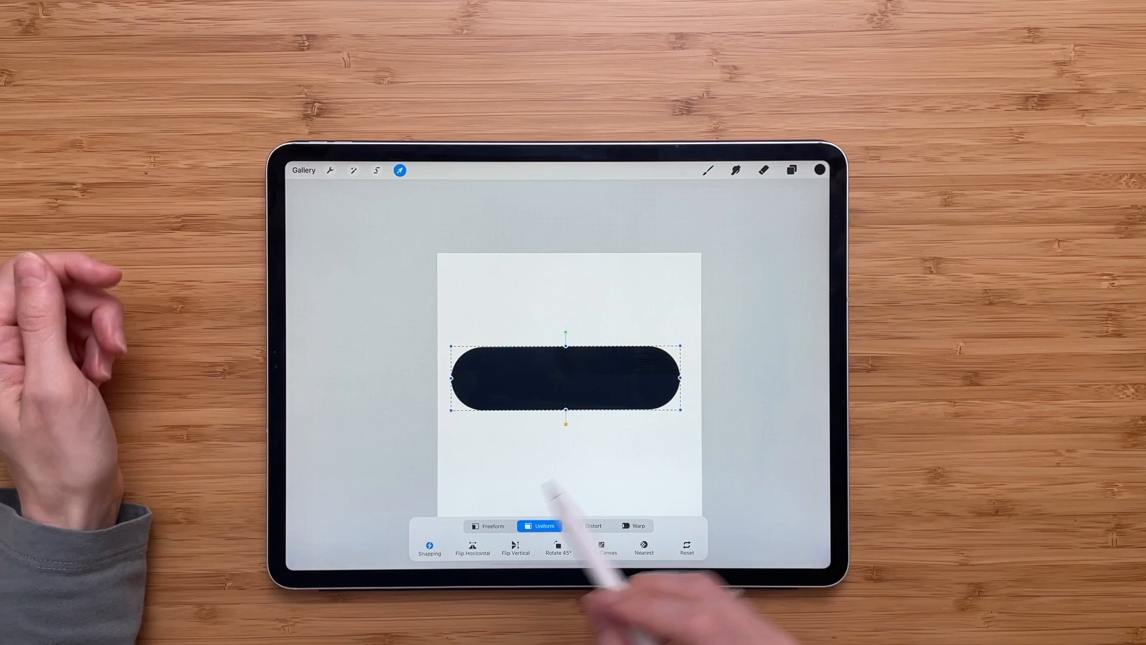
- Scale the dark rounded bar uniformly and centre it on the square canvas
click(429, 547)
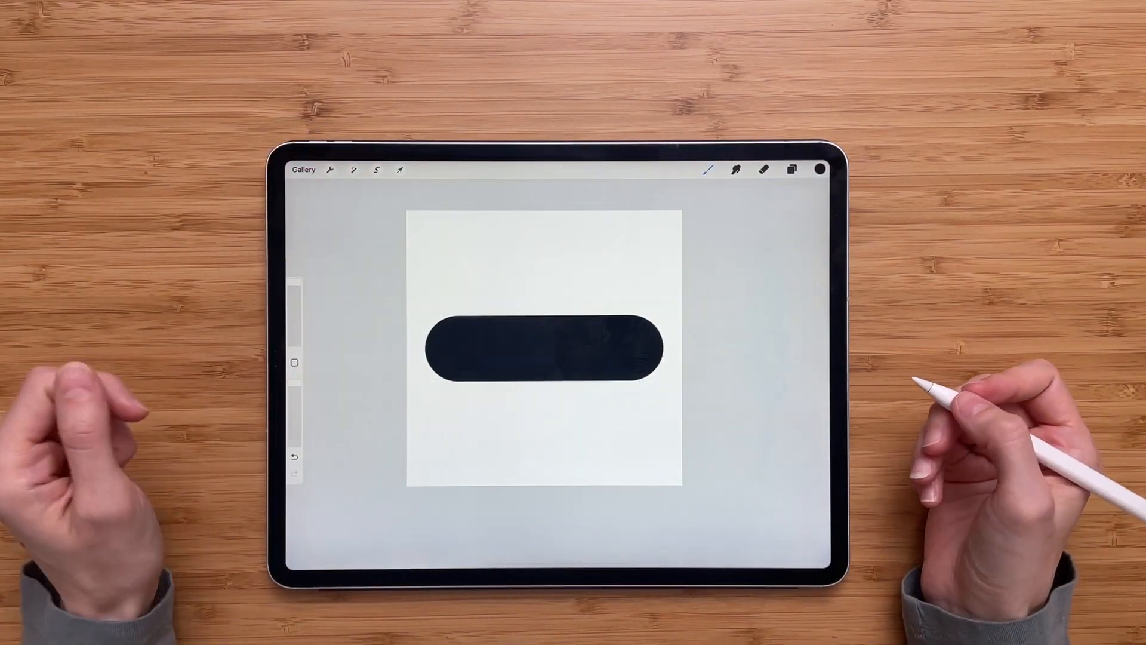
- Copy the whole canvas with the bar via Actions > Add, then return to the Brush Library
click(329, 169)
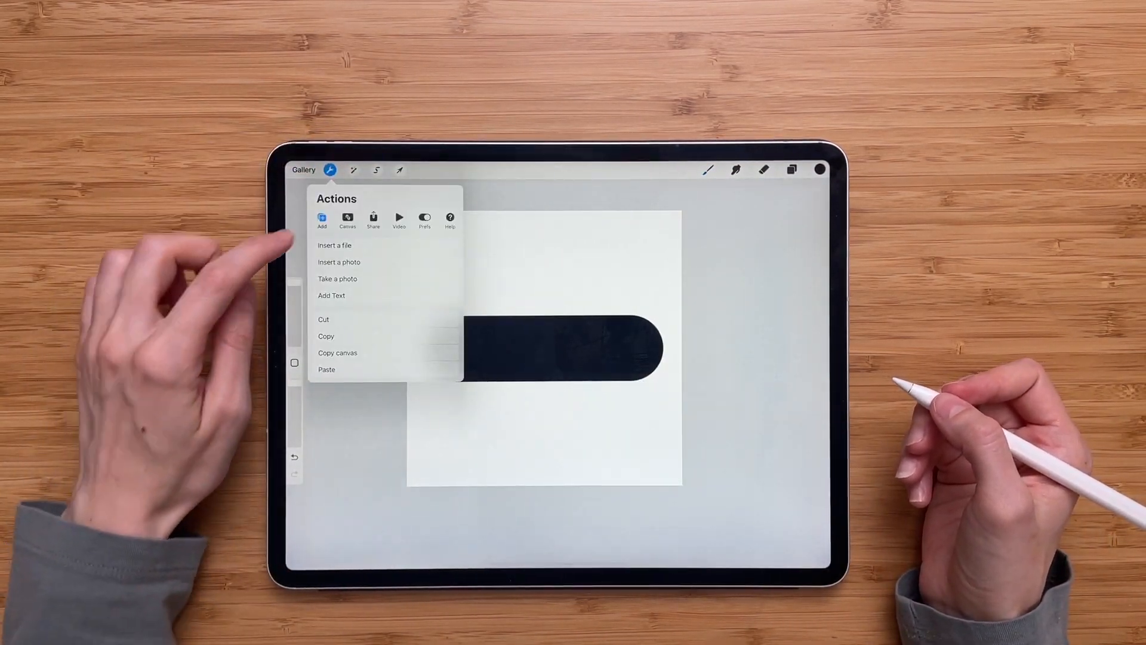
click(326, 337)
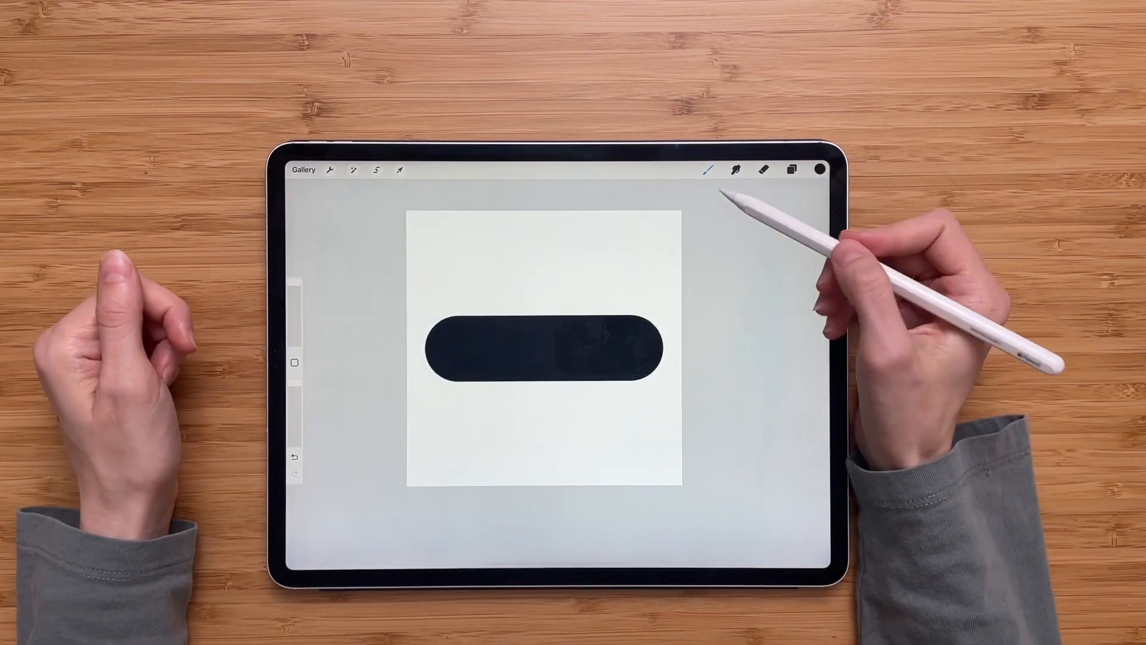
click(708, 170)
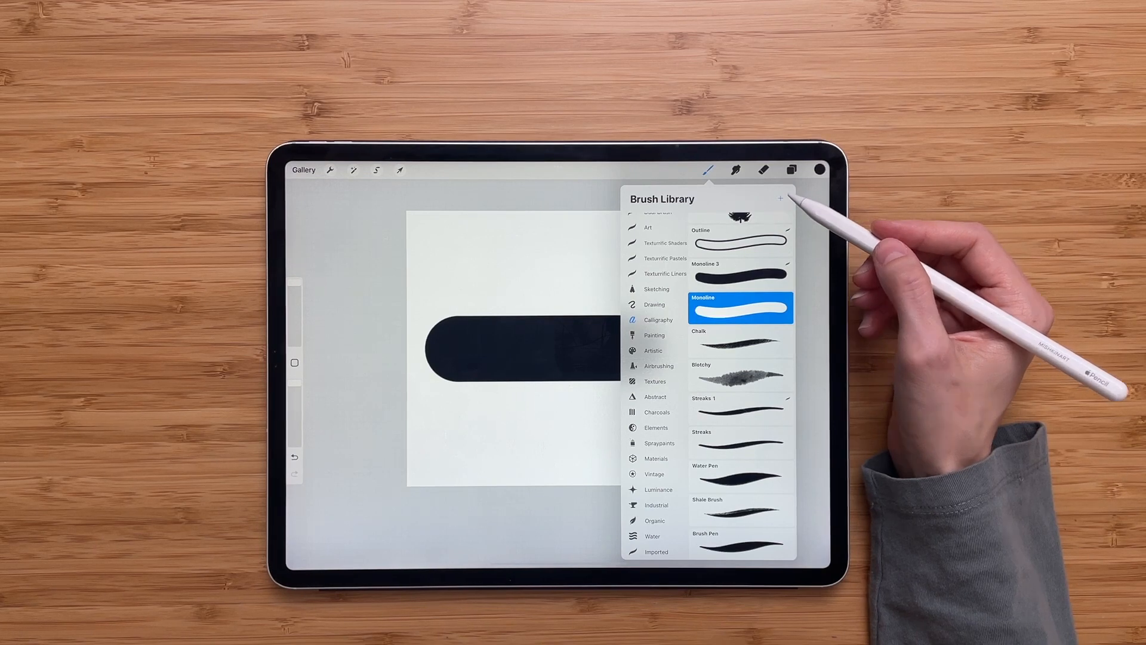
- Start a new brush and paste the copied rounded bar as its shape source
double_click(740, 306)
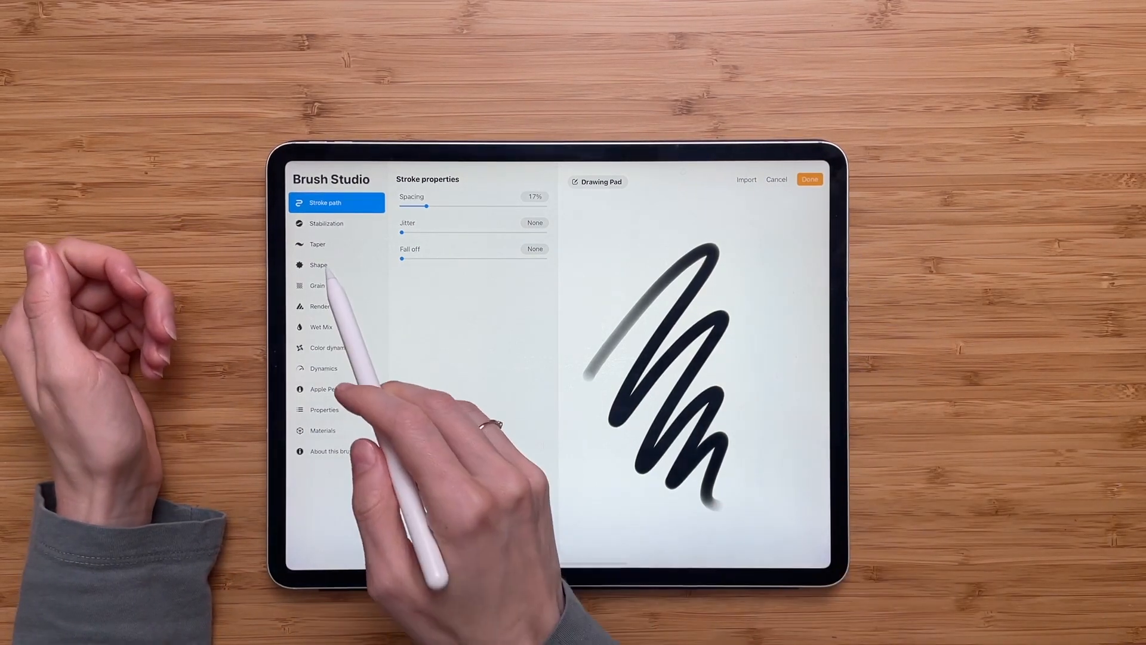
click(317, 265)
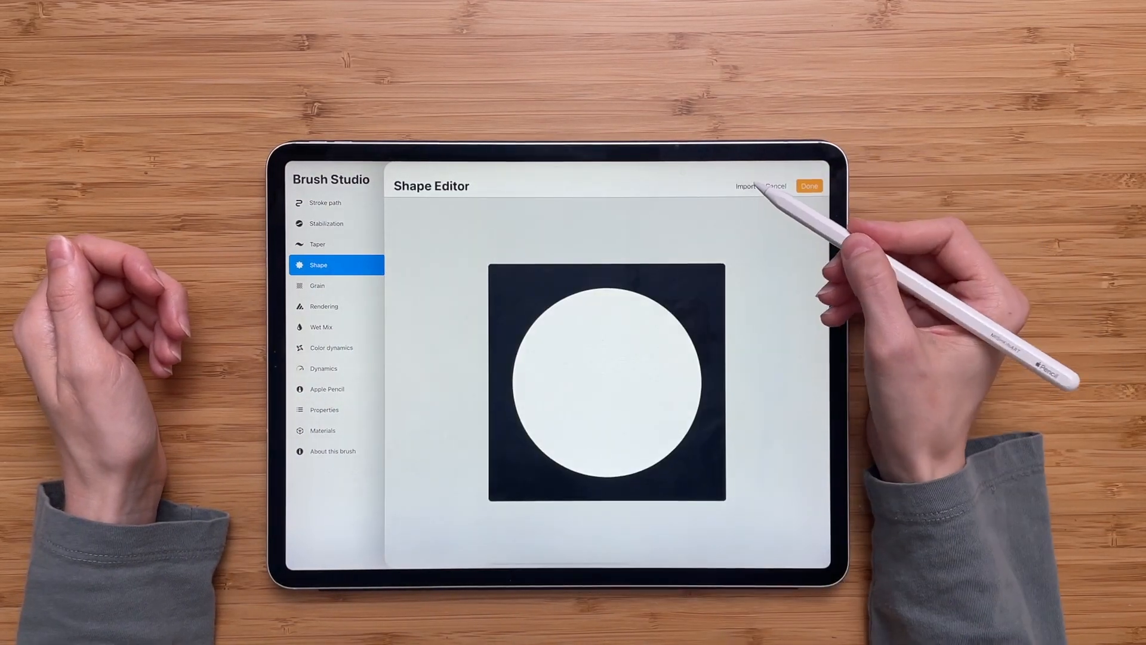
click(745, 186)
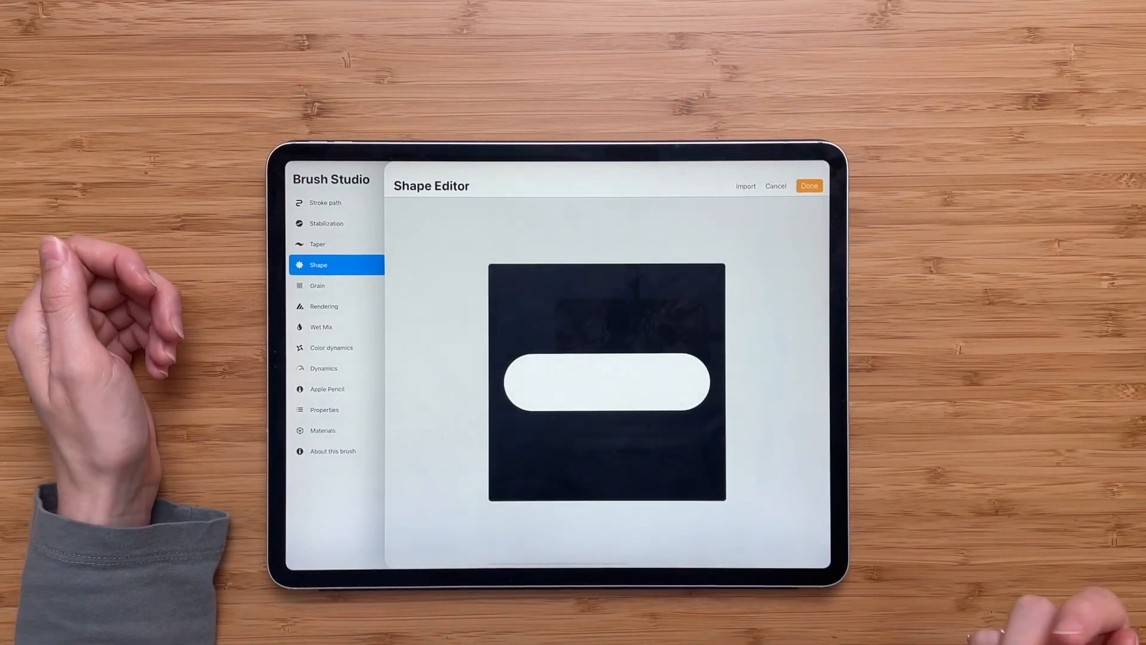
click(808, 187)
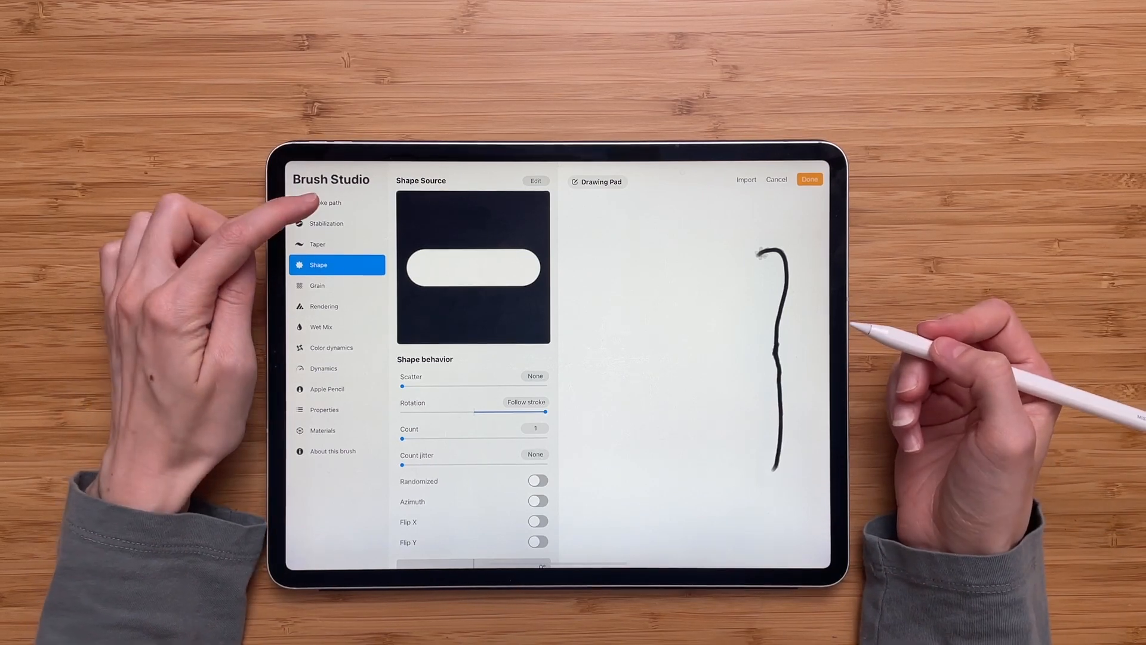
- Raise the Stroke path Spacing to about 70% so the bar stamps form dashes
click(329, 202)
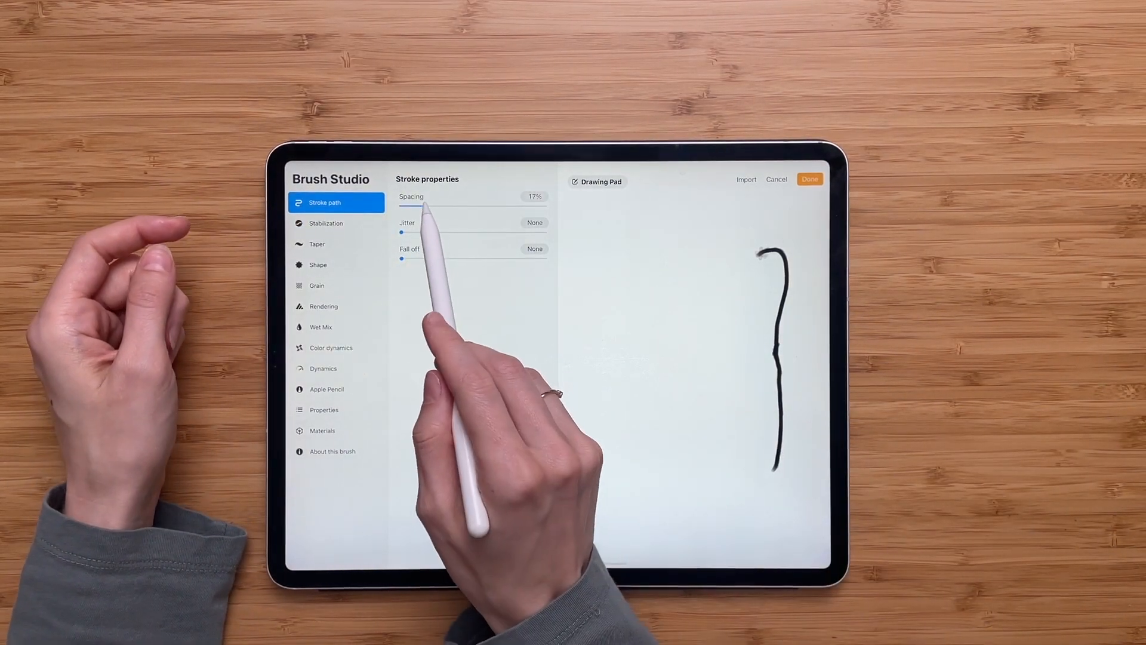
drag(420, 207, 466, 207)
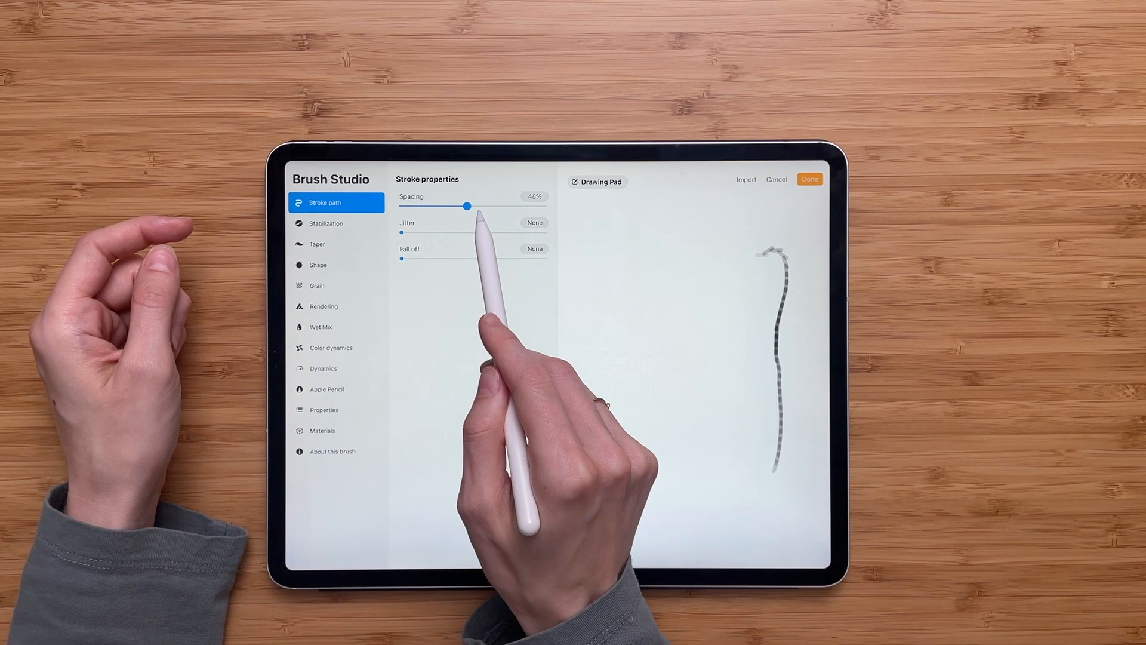
drag(467, 206, 496, 205)
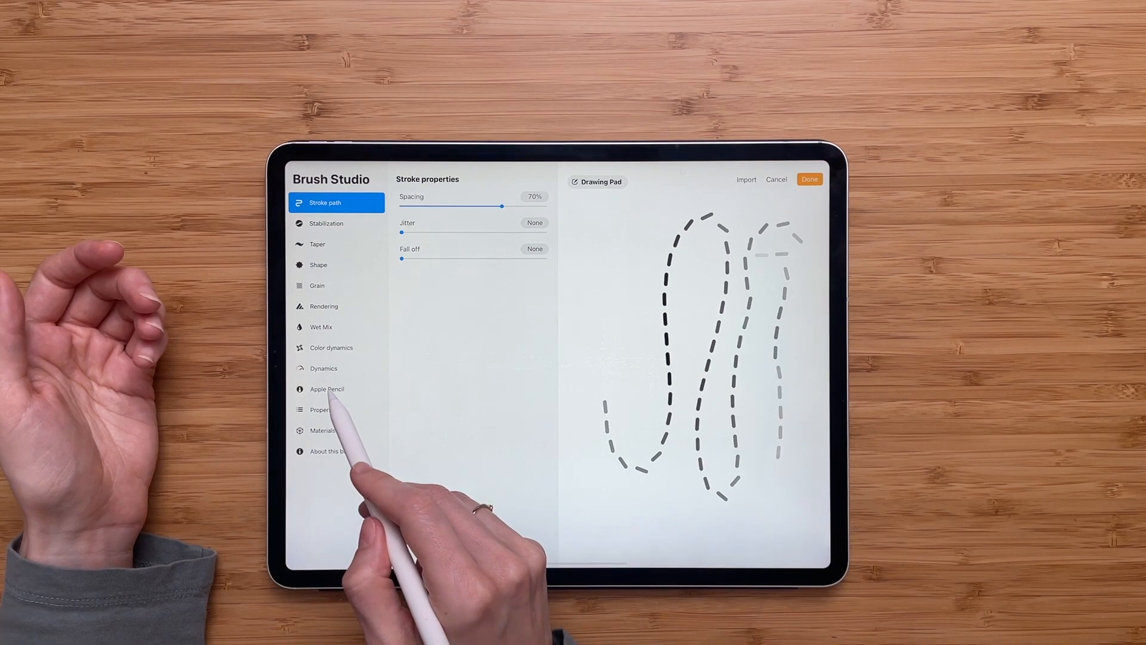
- Set pressure size to 0%, turn off Orient to screen and raise Maximum size to 600%
click(327, 388)
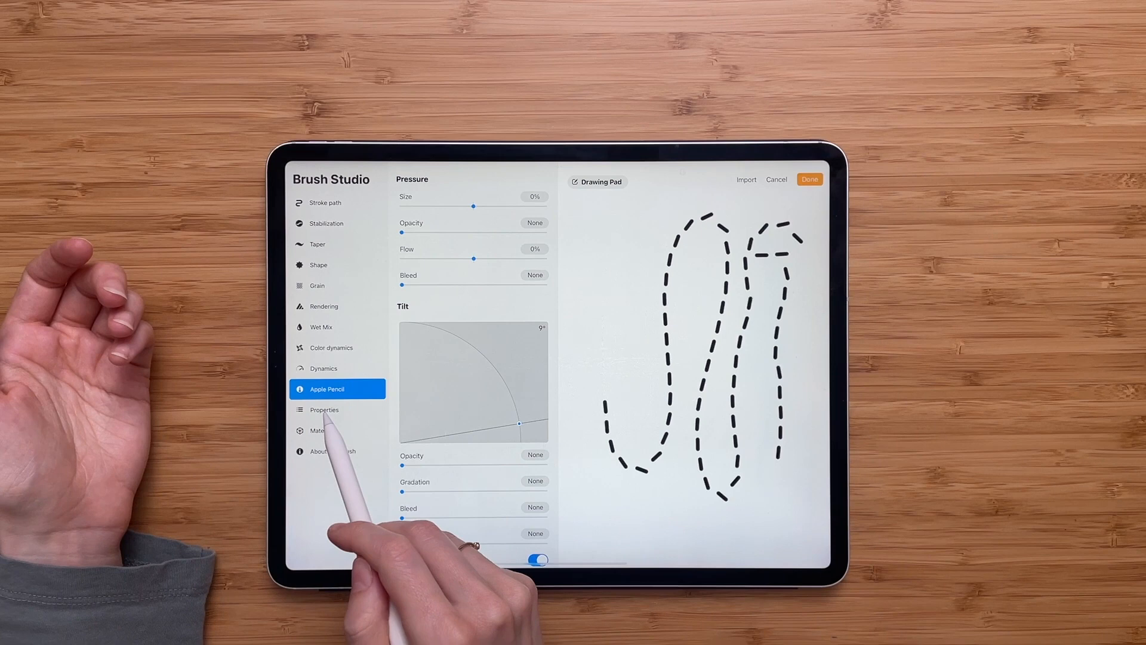
click(337, 409)
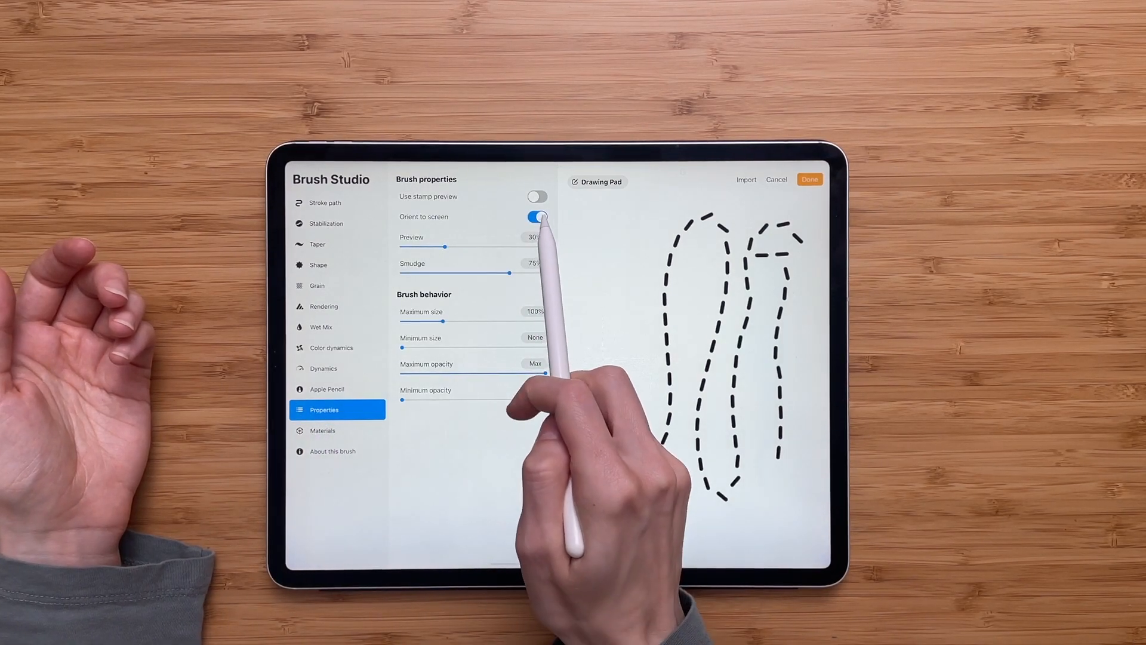
click(537, 216)
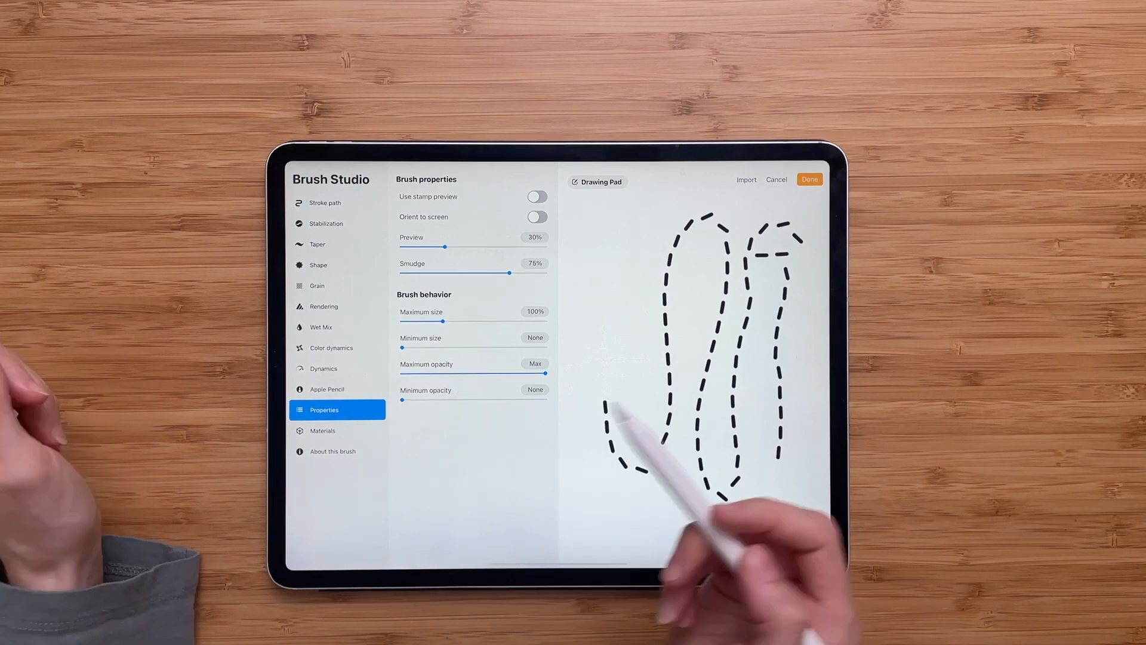
click(535, 311)
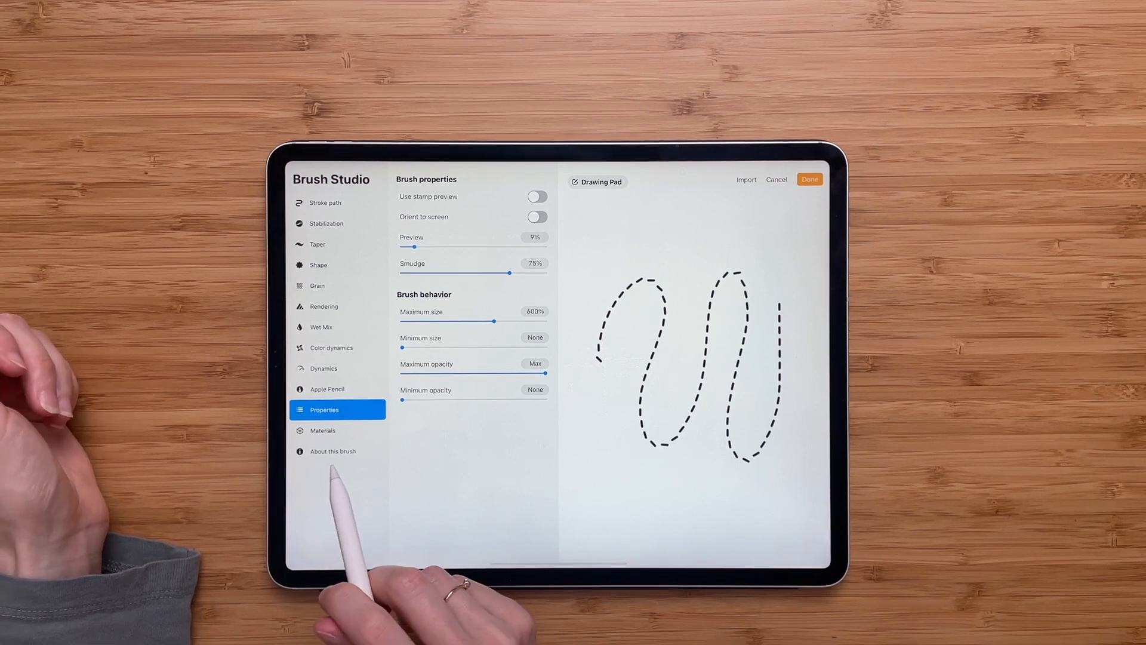
- Name the brush 'Dash Line' in About this brush and sign it
click(333, 451)
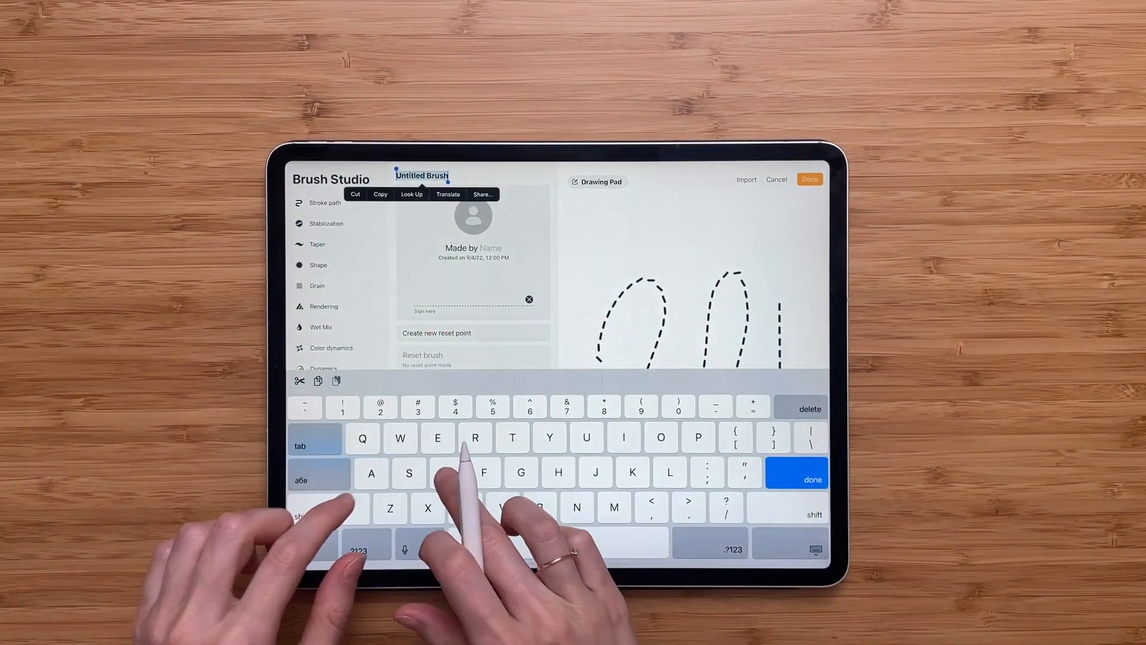
text(Dash Line)
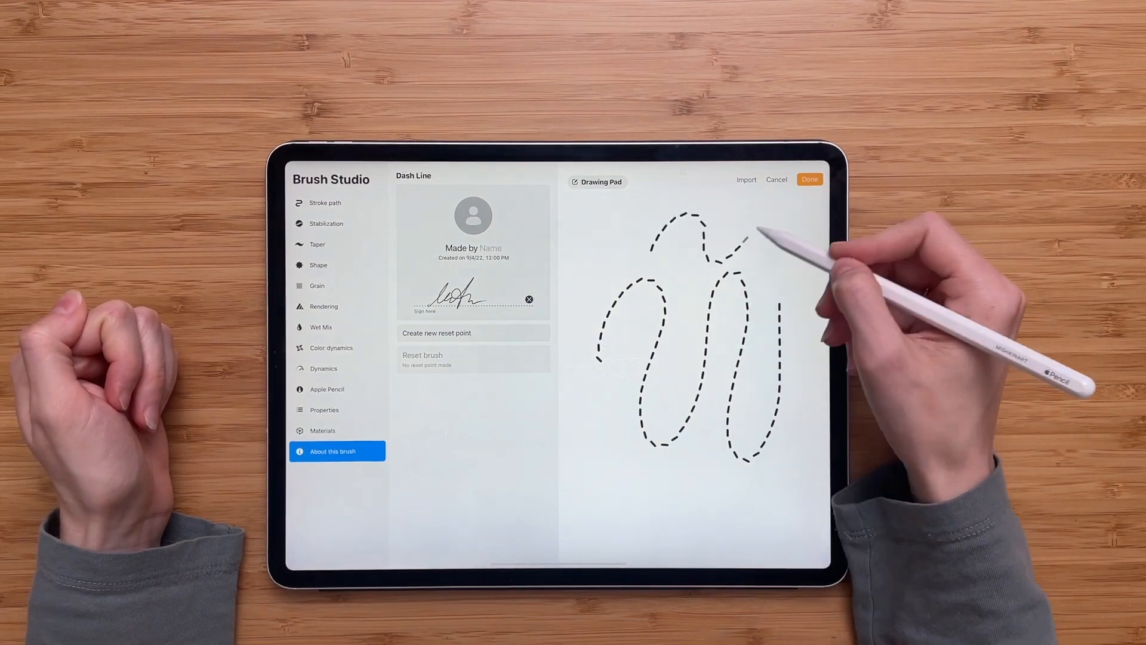
- Set the Stabilization StreamLine Amount to 50%
click(326, 223)
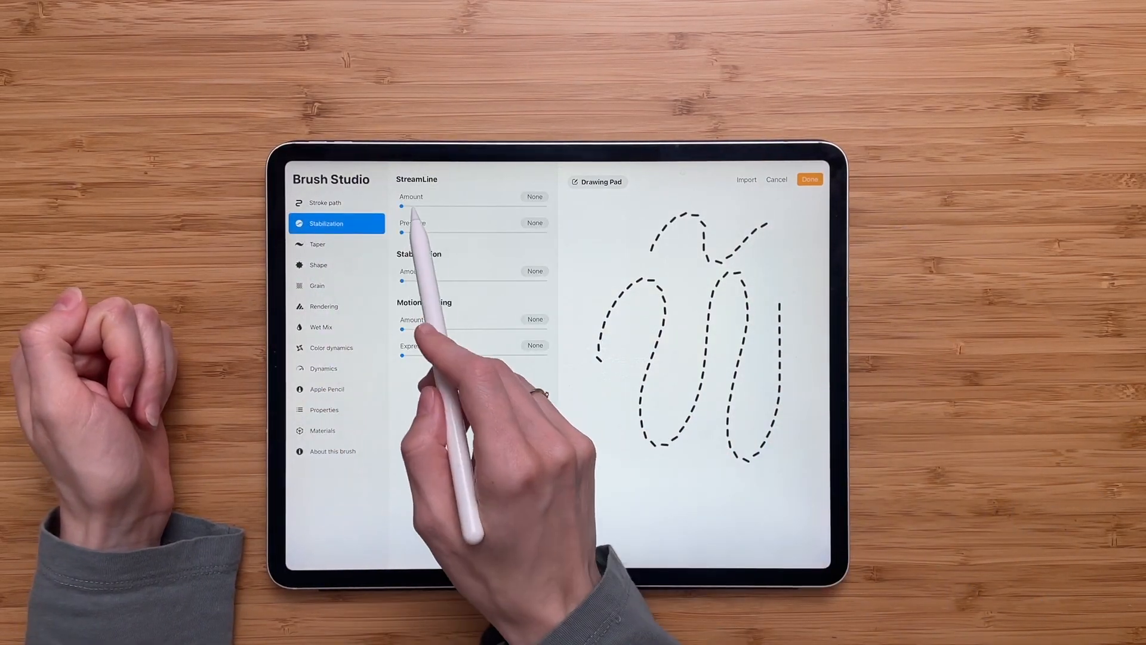
drag(401, 207, 449, 207)
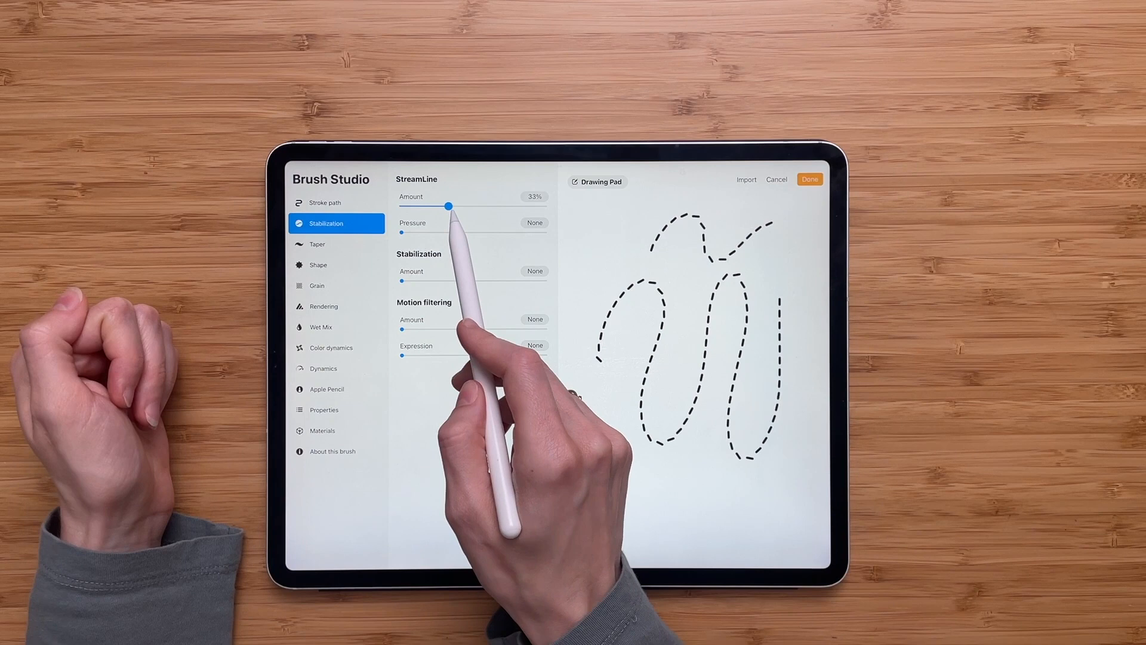
drag(449, 206, 467, 207)
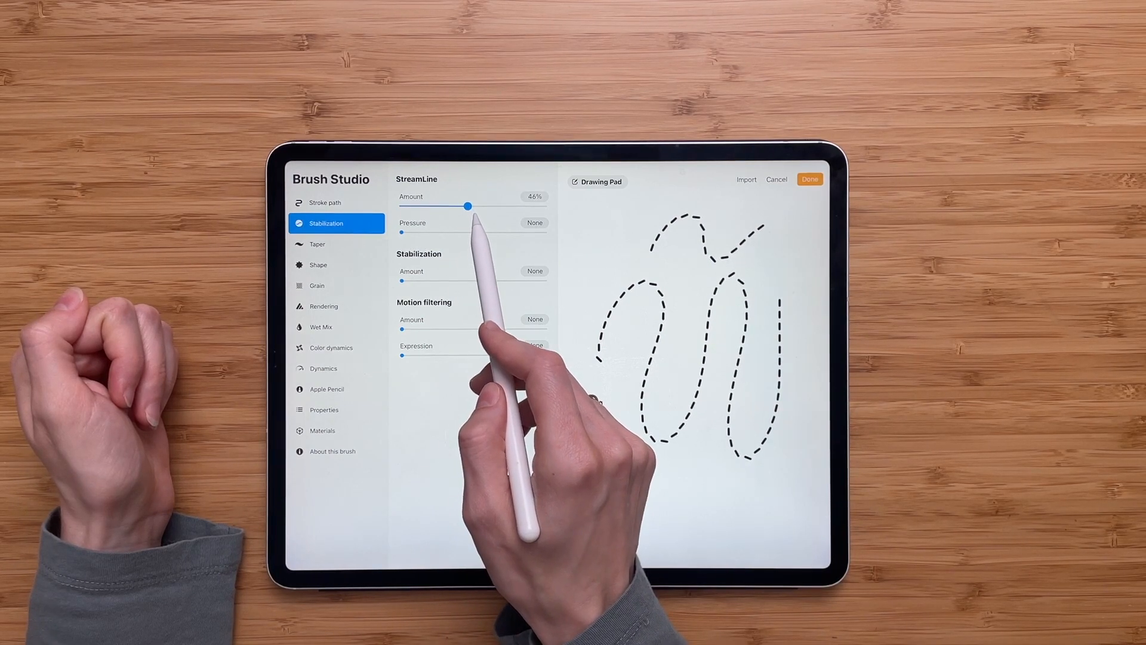
drag(466, 207, 474, 207)
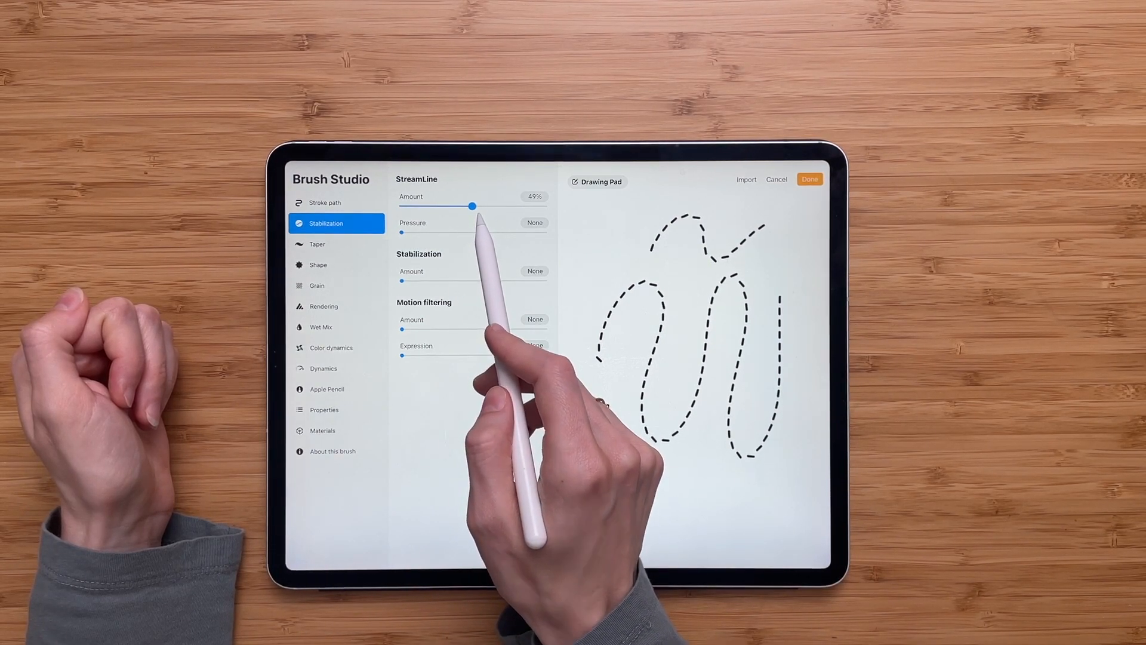
click(535, 196)
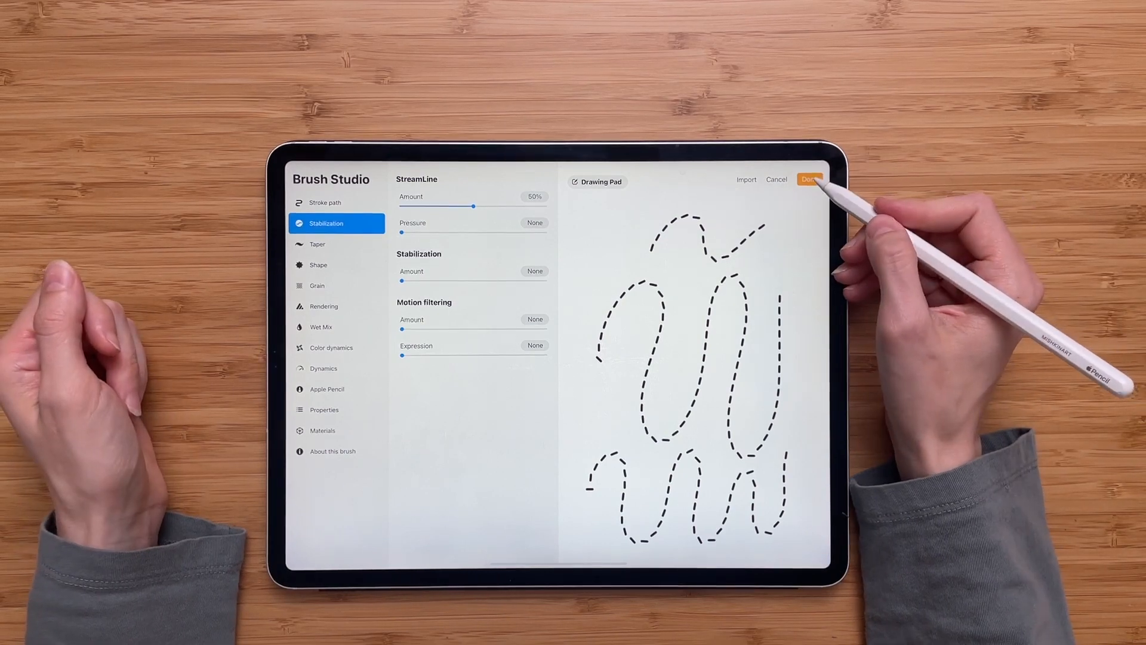
- Save Dash Line to the library, hide Layer 1 and add an empty Layer 2
click(810, 181)
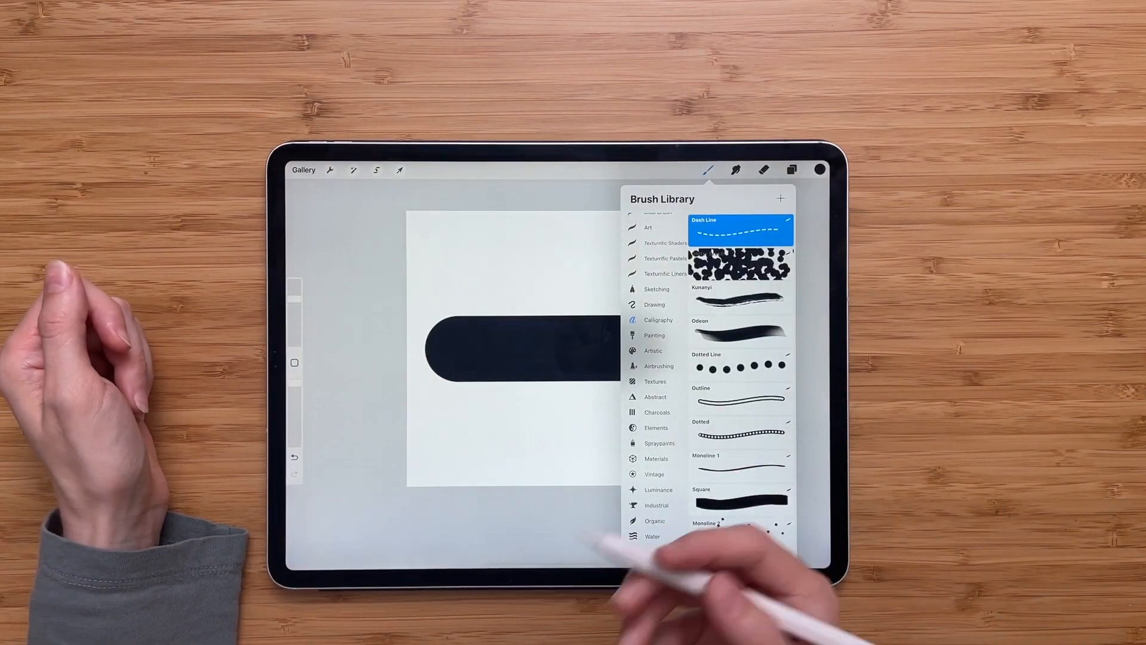
click(790, 169)
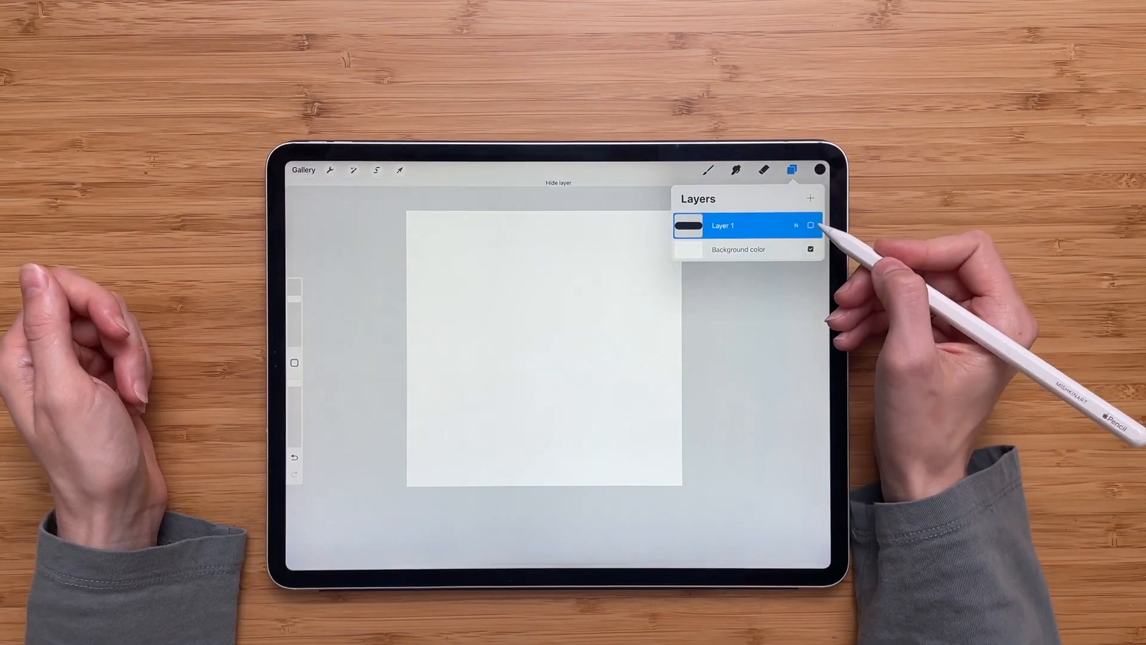
click(809, 199)
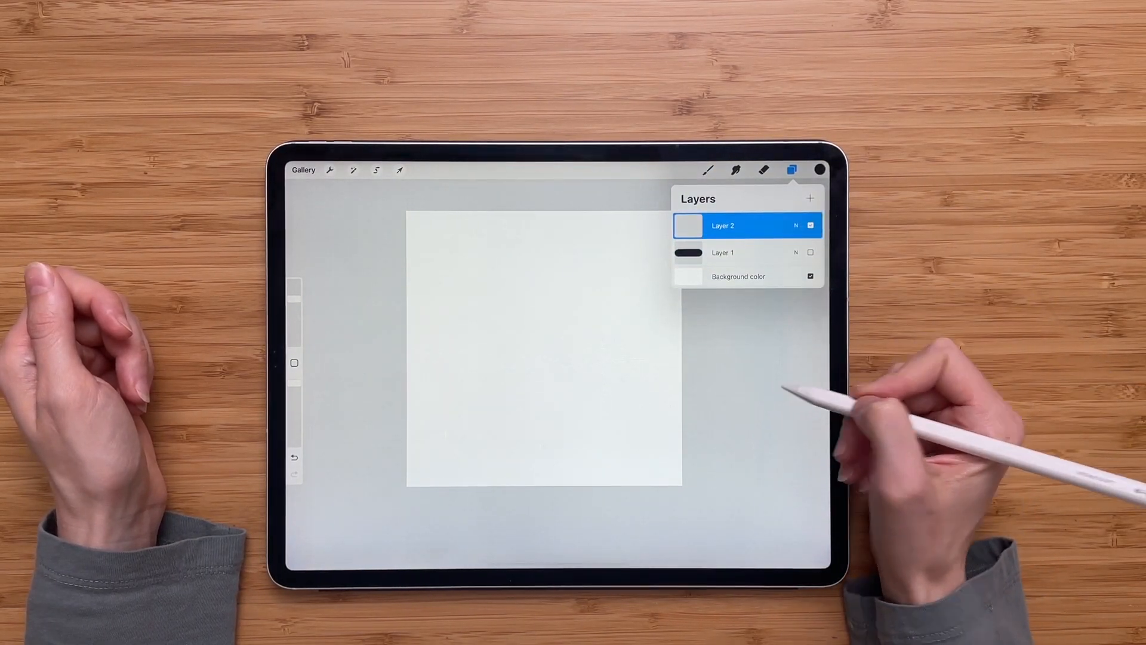